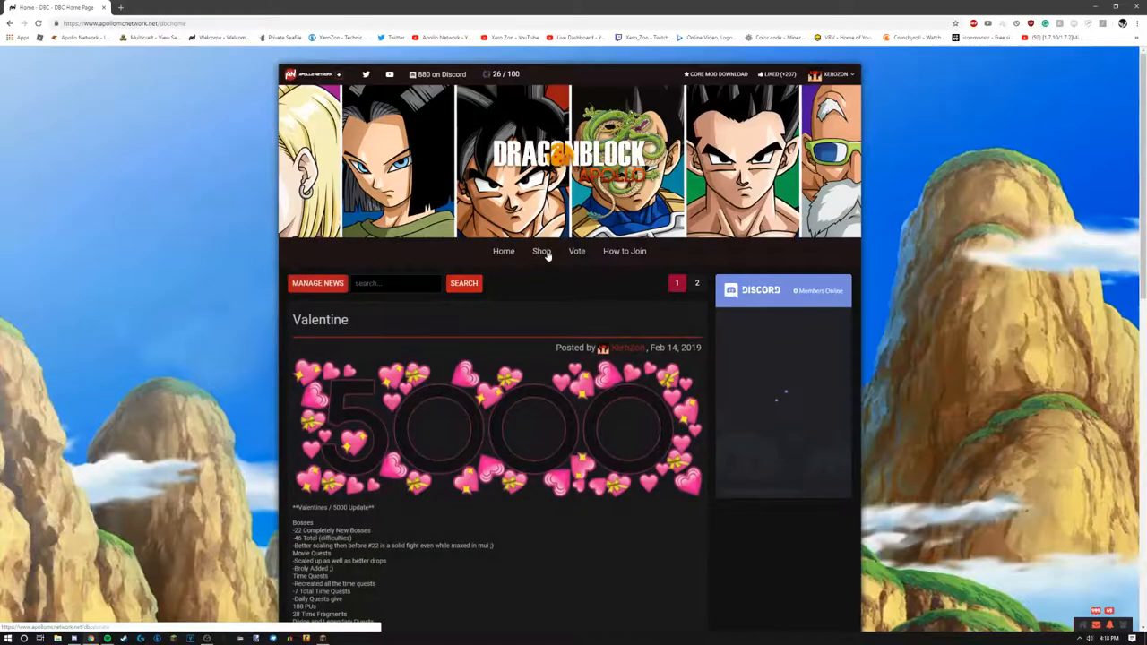
- Open the Dragon Block Shop's Ranks category and scroll through the six rank packages
{"action": "left_click", "coordinate": [541, 251]}
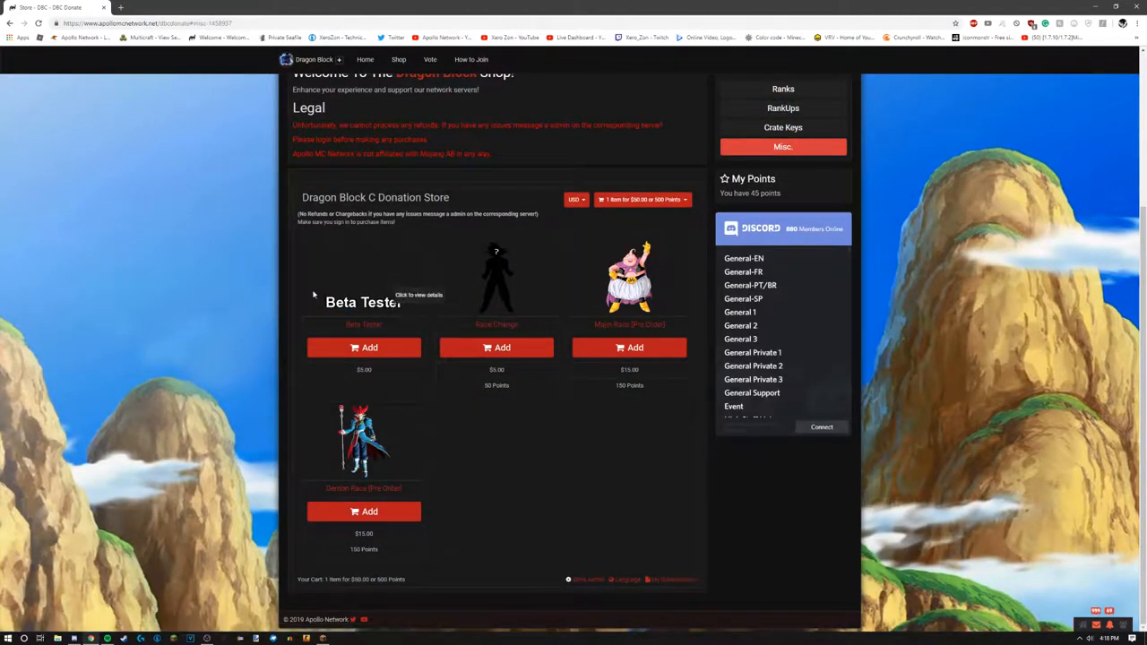
{"action": "mouse_move", "coordinate": [155, 289]}
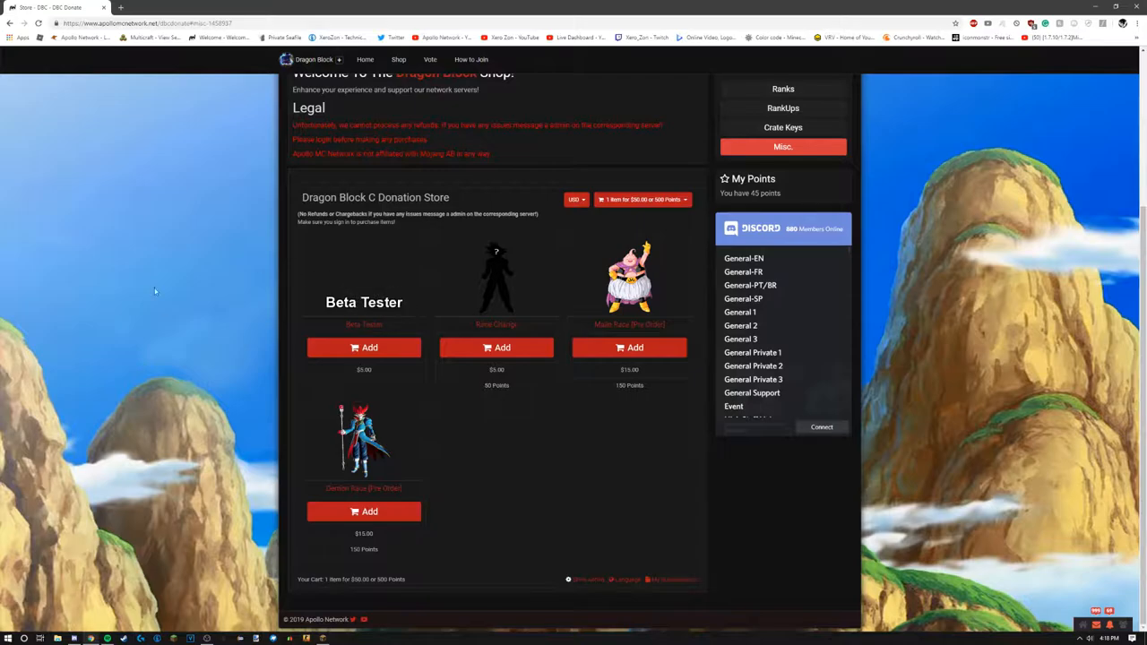
{"action": "scroll", "scroll_direction": "up", "scroll_amount": 3}
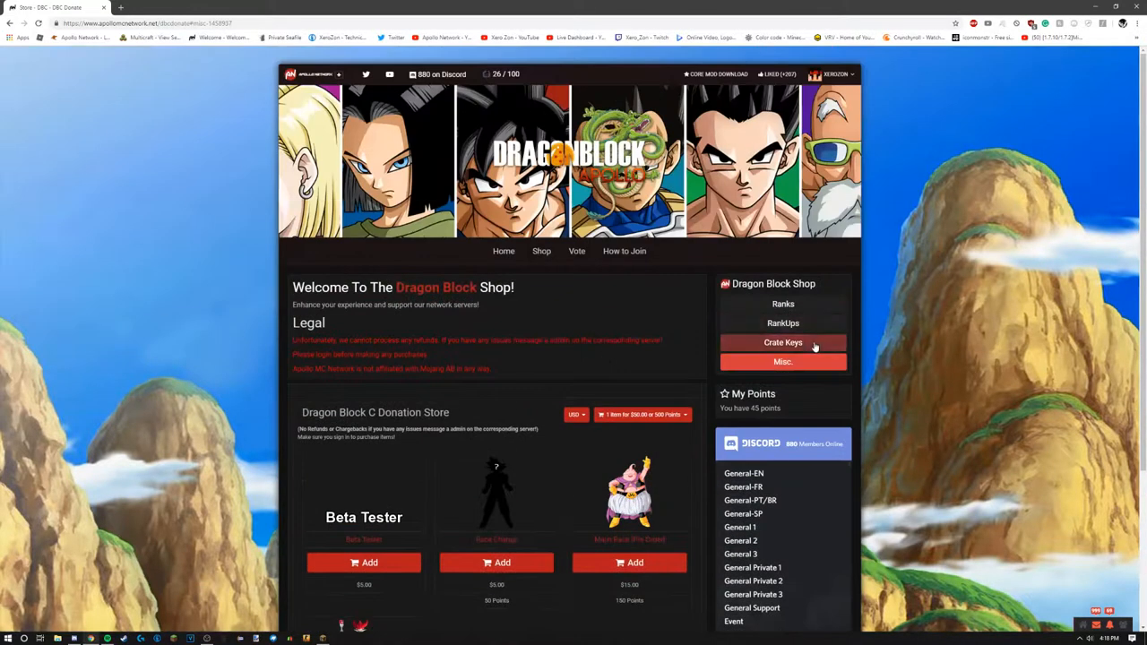
{"action": "left_click", "coordinate": [782, 304]}
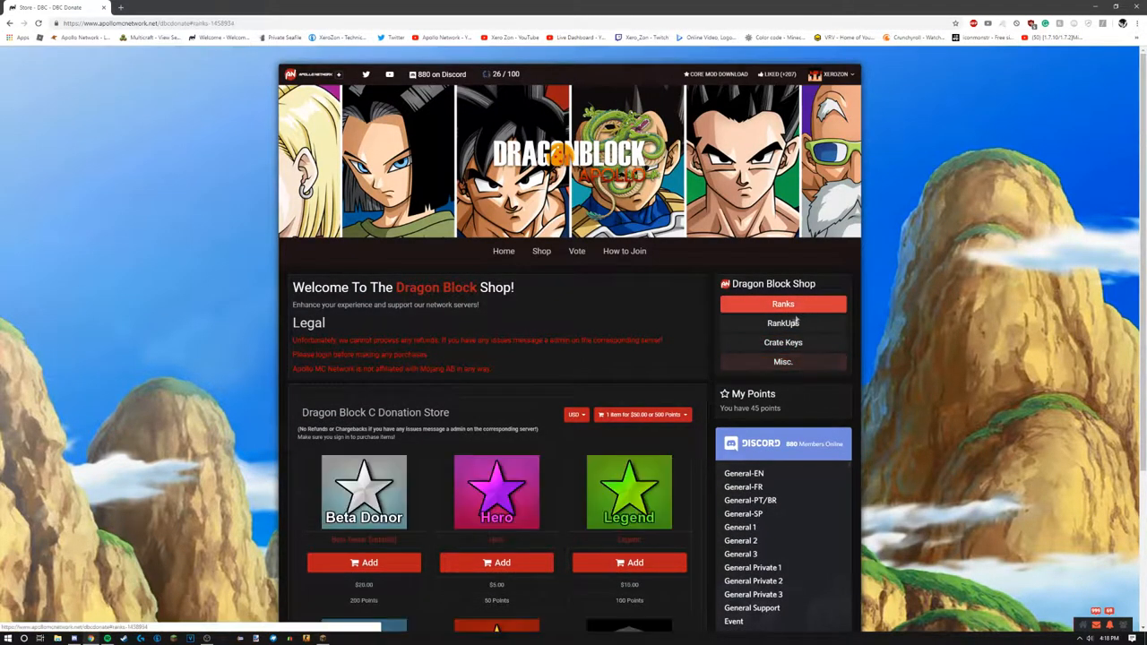
{"action": "scroll", "scroll_direction": "down", "scroll_amount": 3}
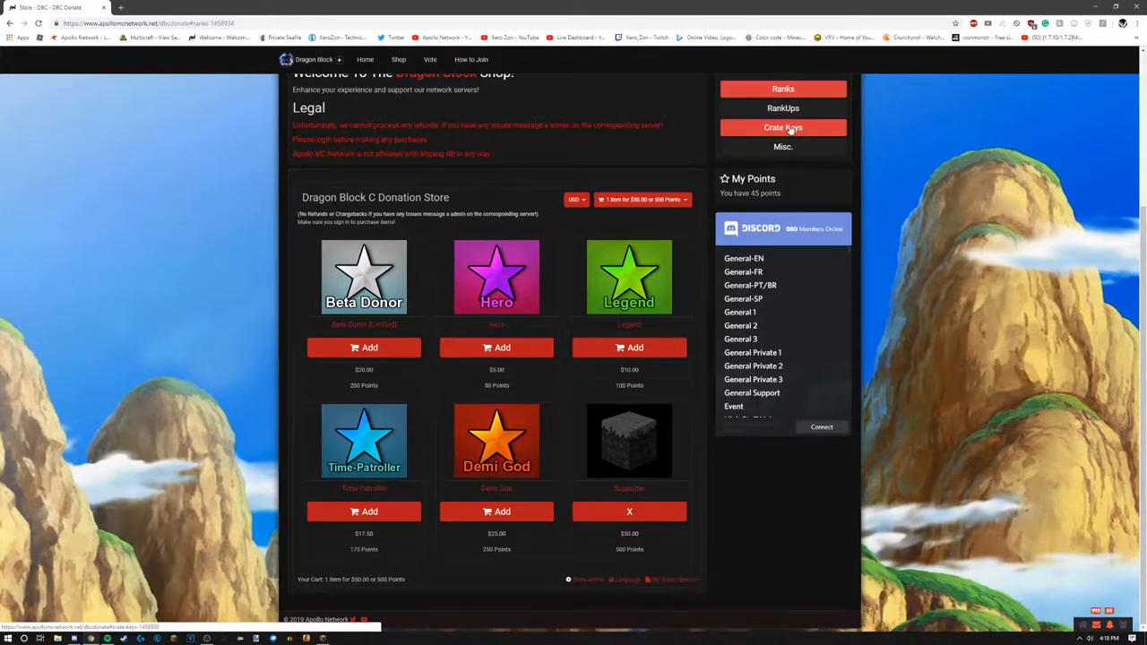
{"action": "mouse_move", "coordinate": [903, 155]}
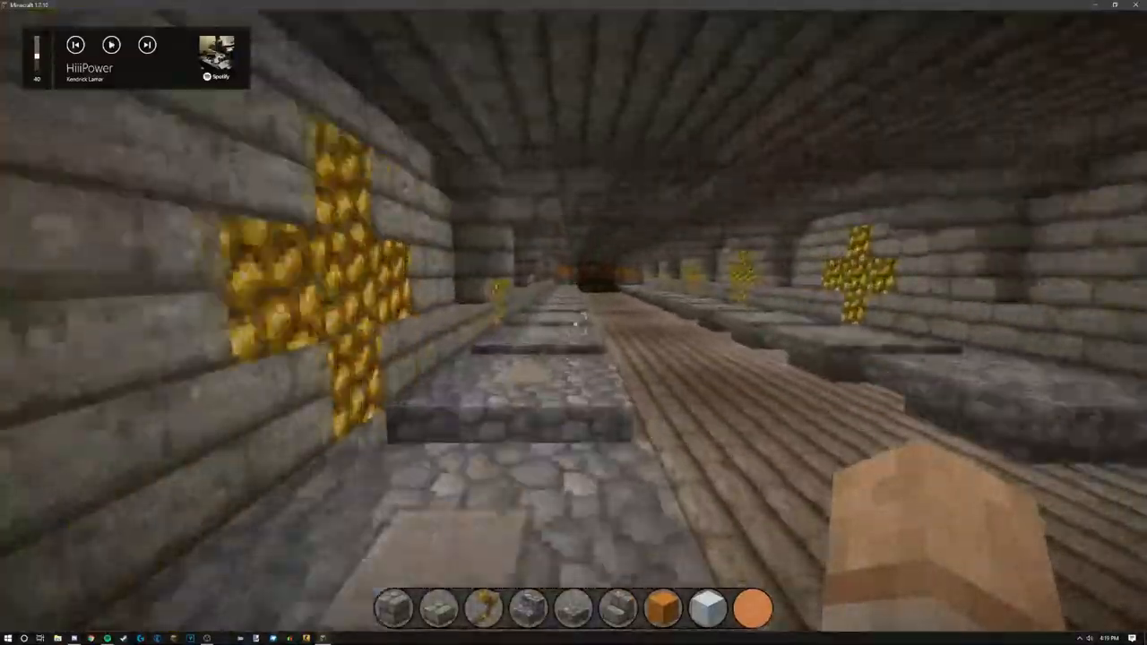
- Disconnect from the stone-corridor server via the Game menu
{"action": "key", "text": "Escape"}
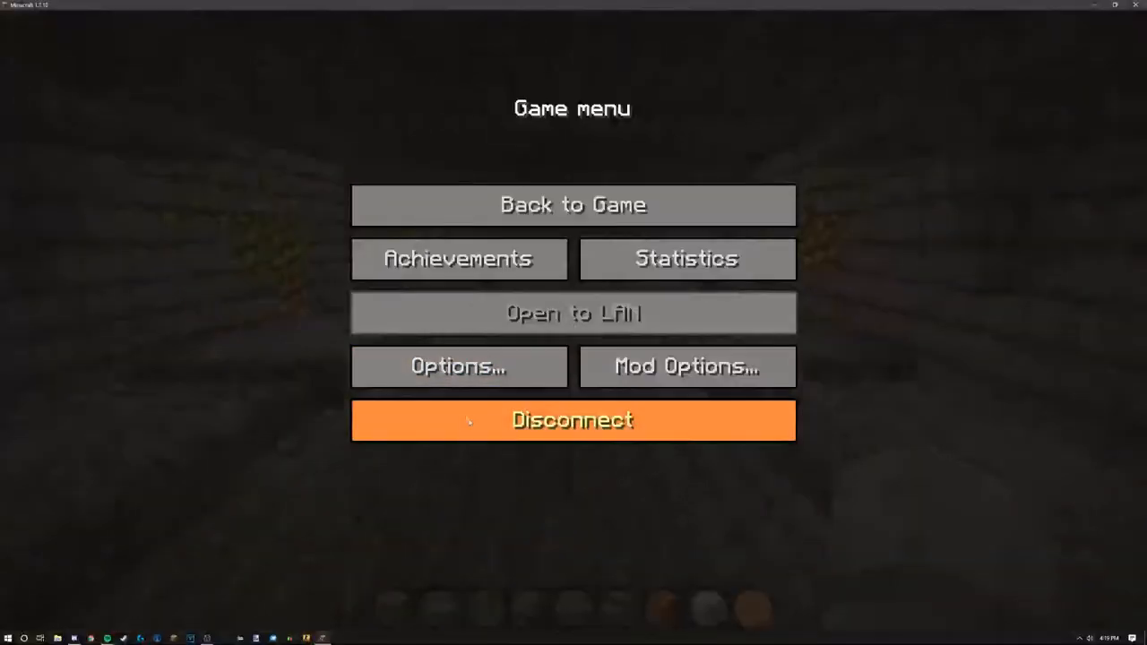
{"action": "left_click", "coordinate": [572, 420]}
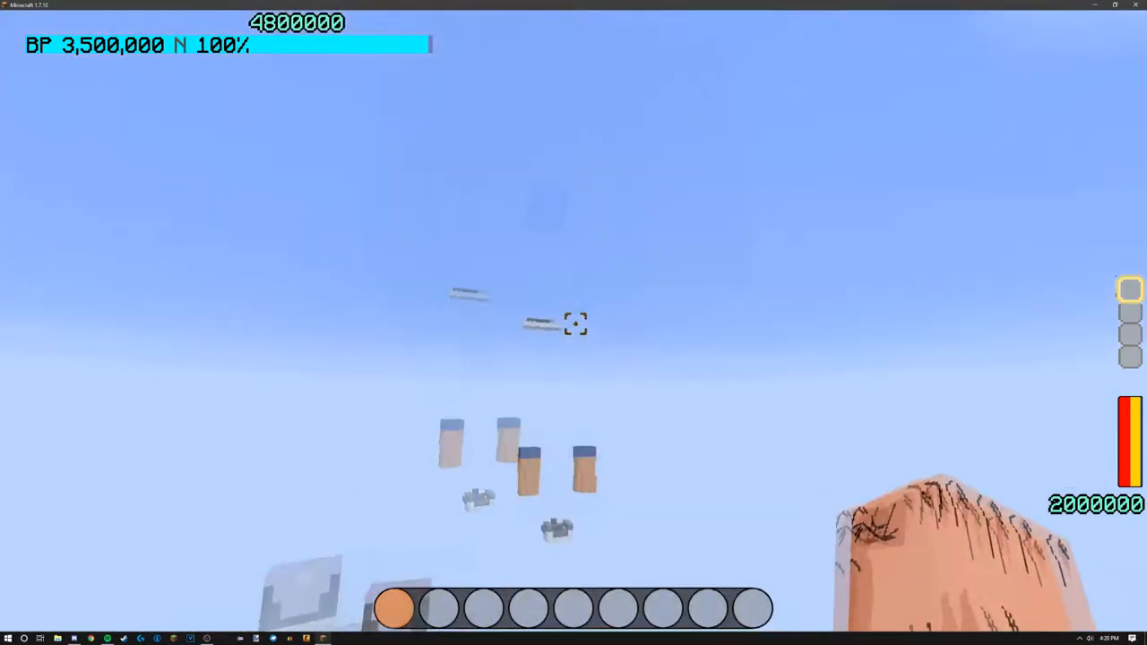
{"action": "mouse_move", "coordinate": [573, 323]}
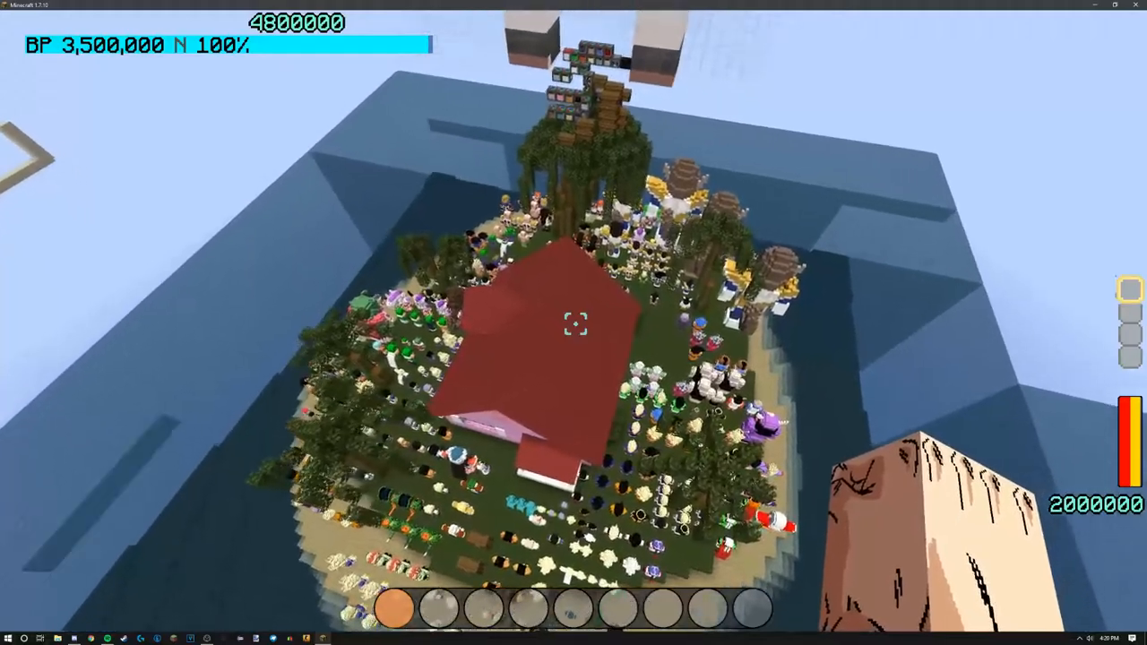
{"action": "mouse_move", "coordinate": [573, 322]}
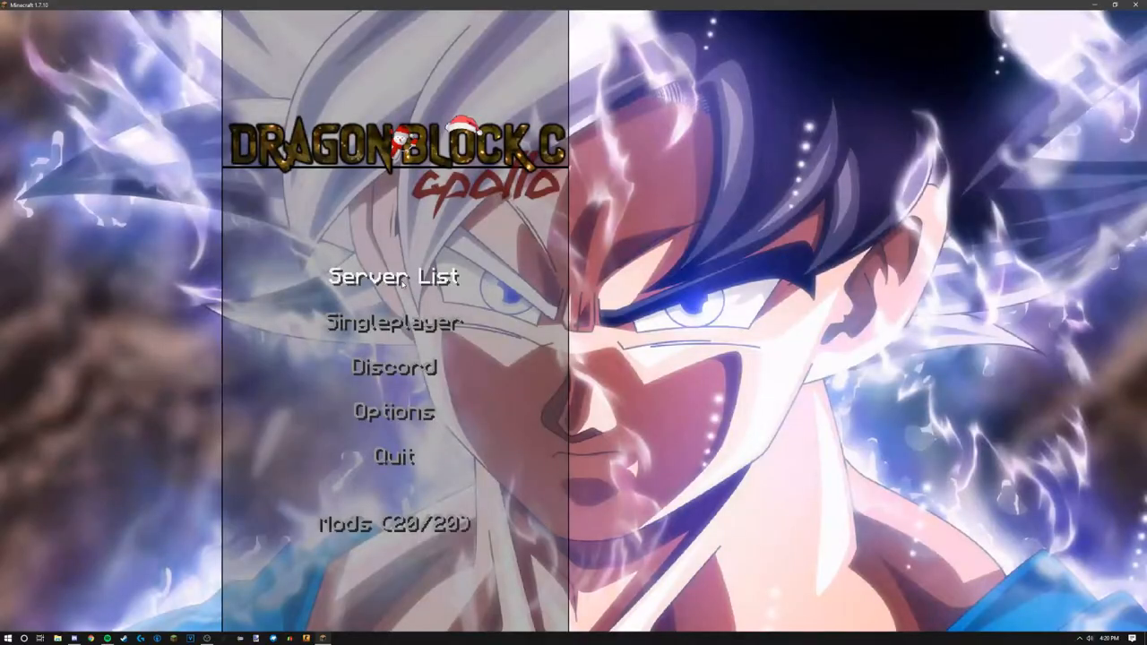
- Open the Server List from the title screen and rejoin the server
{"action": "left_click", "coordinate": [393, 277]}
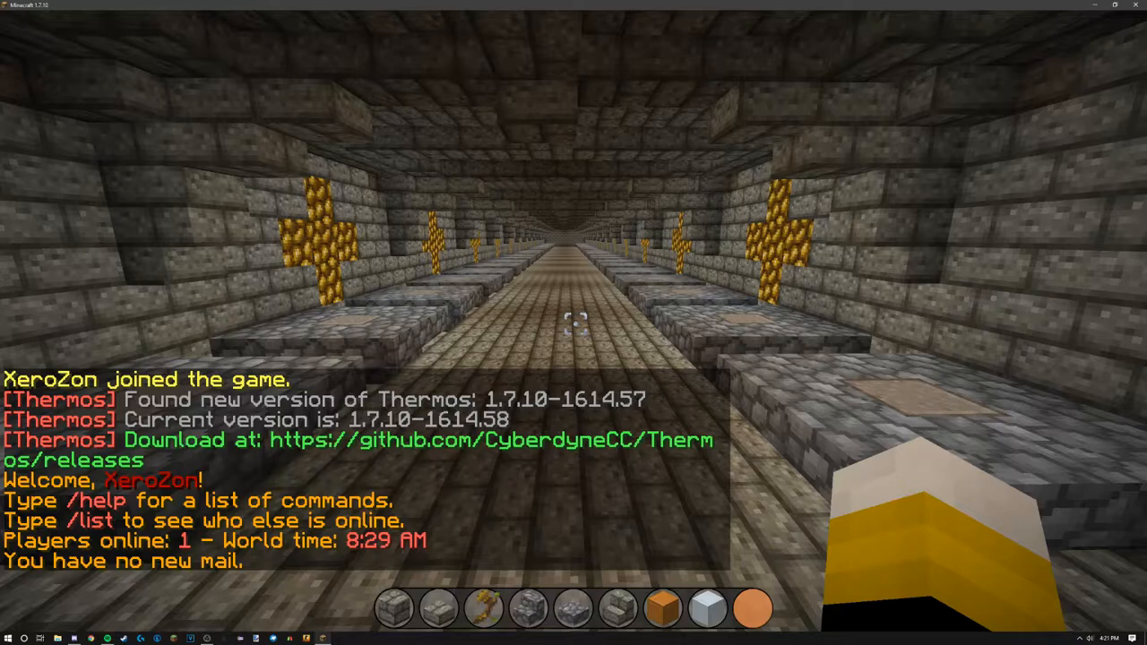
{"action": "mouse_move", "coordinate": [573, 322]}
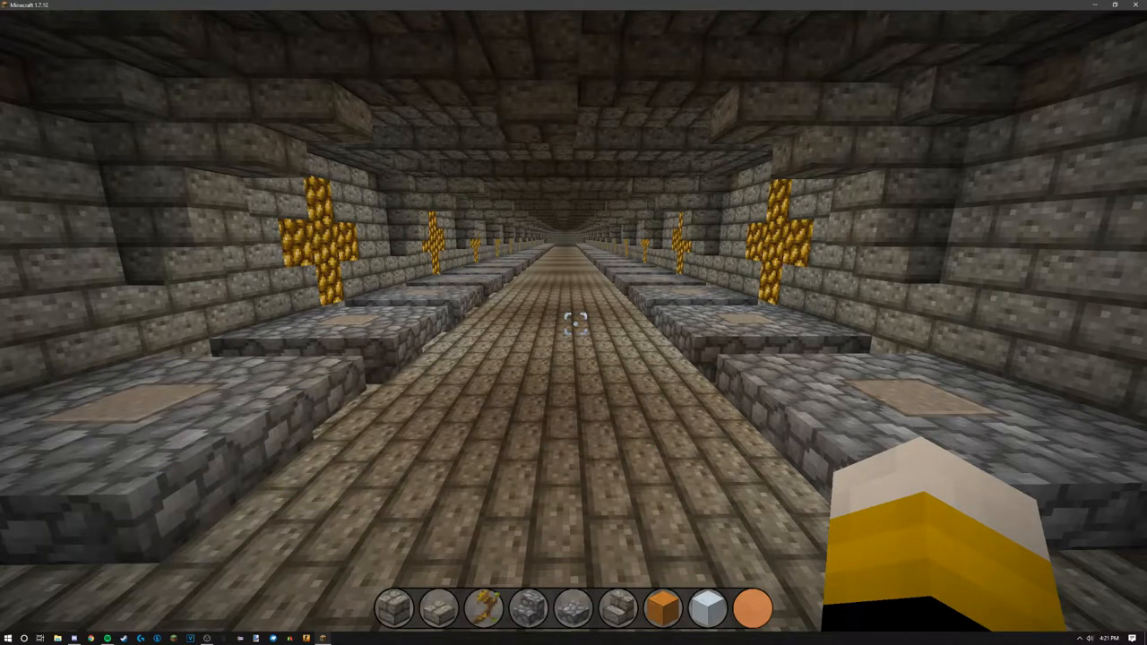
{"action": "key", "text": "w"}
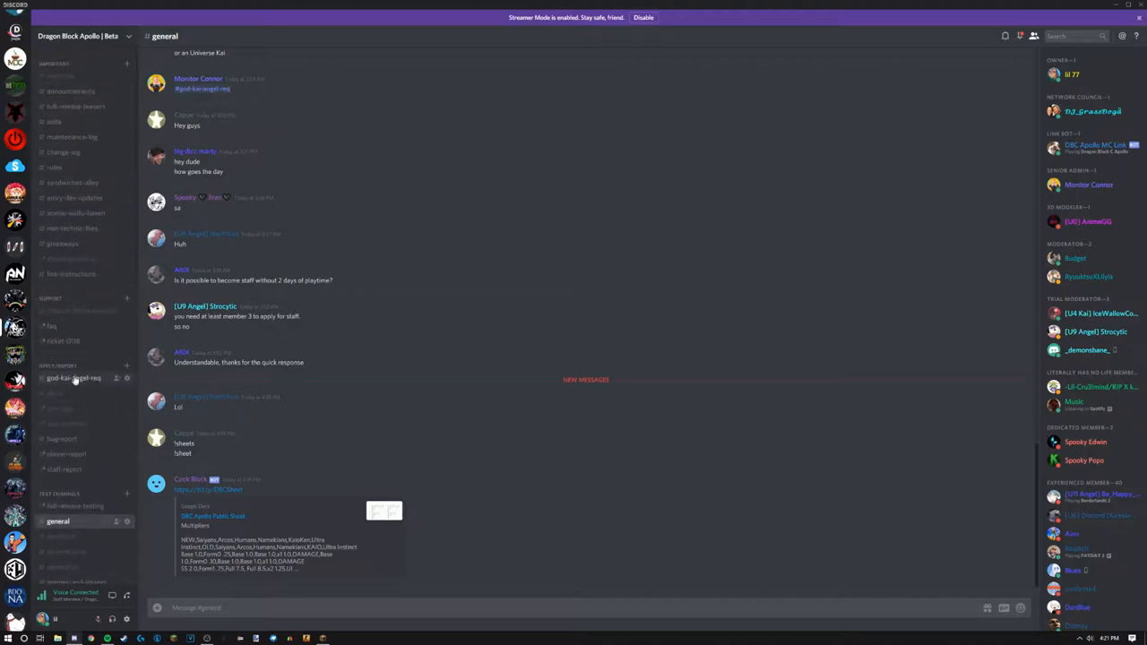
- Enter /register in the #apply channel to start Full Release Tester registration
{"action": "left_click", "coordinate": [74, 197]}
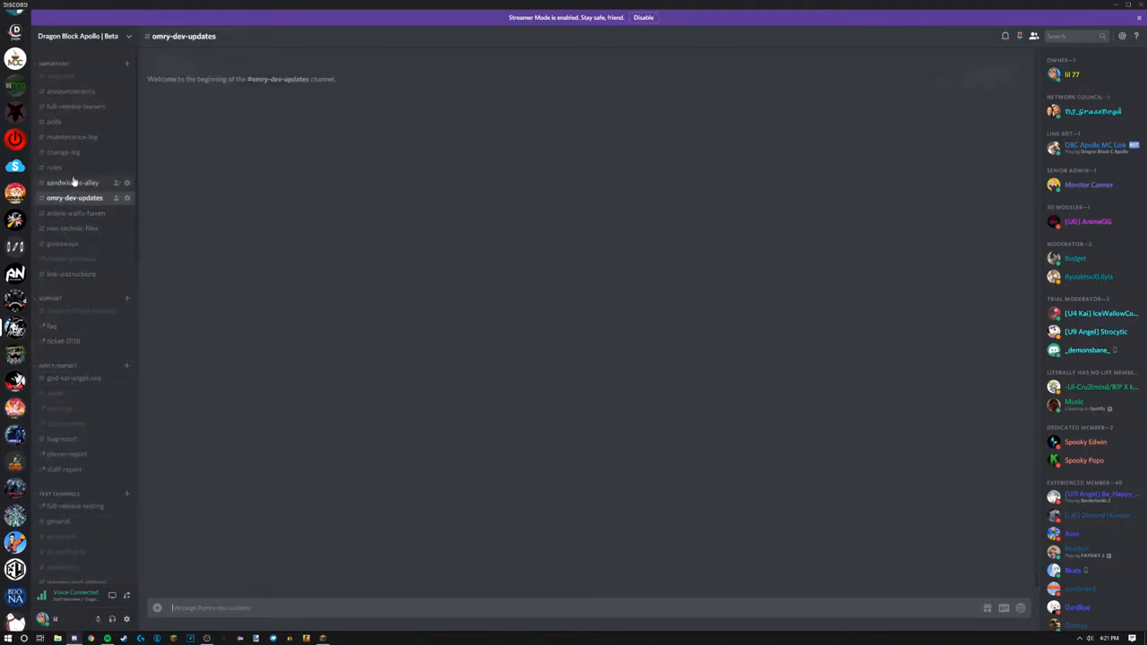
{"action": "left_click", "coordinate": [54, 393]}
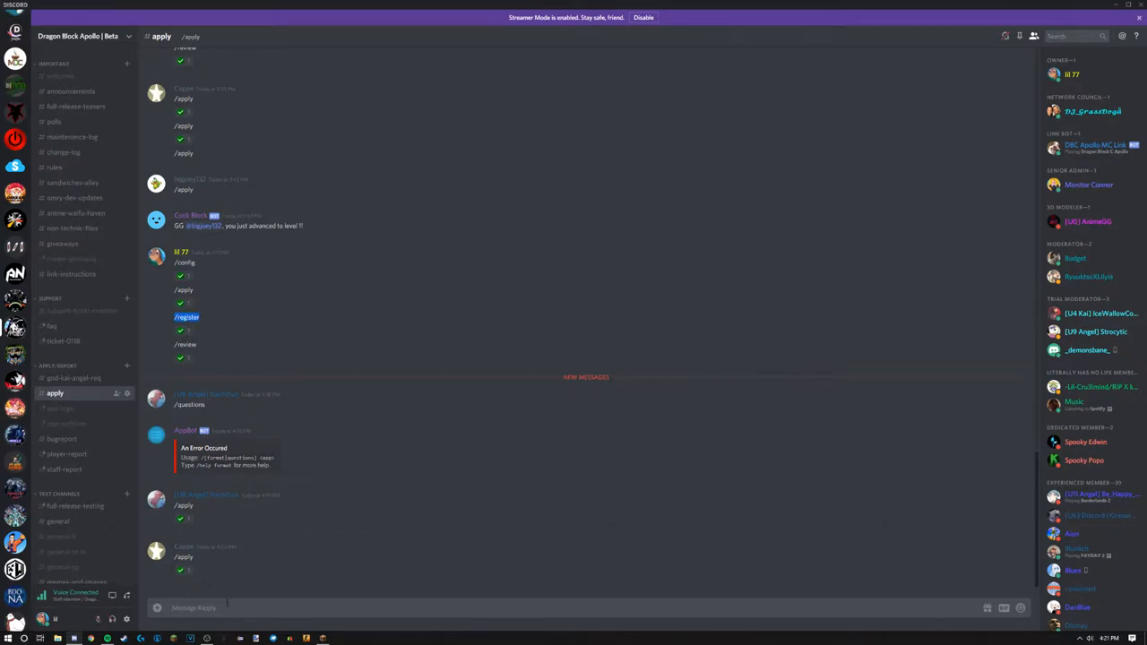
{"action": "type", "text": "/register"}
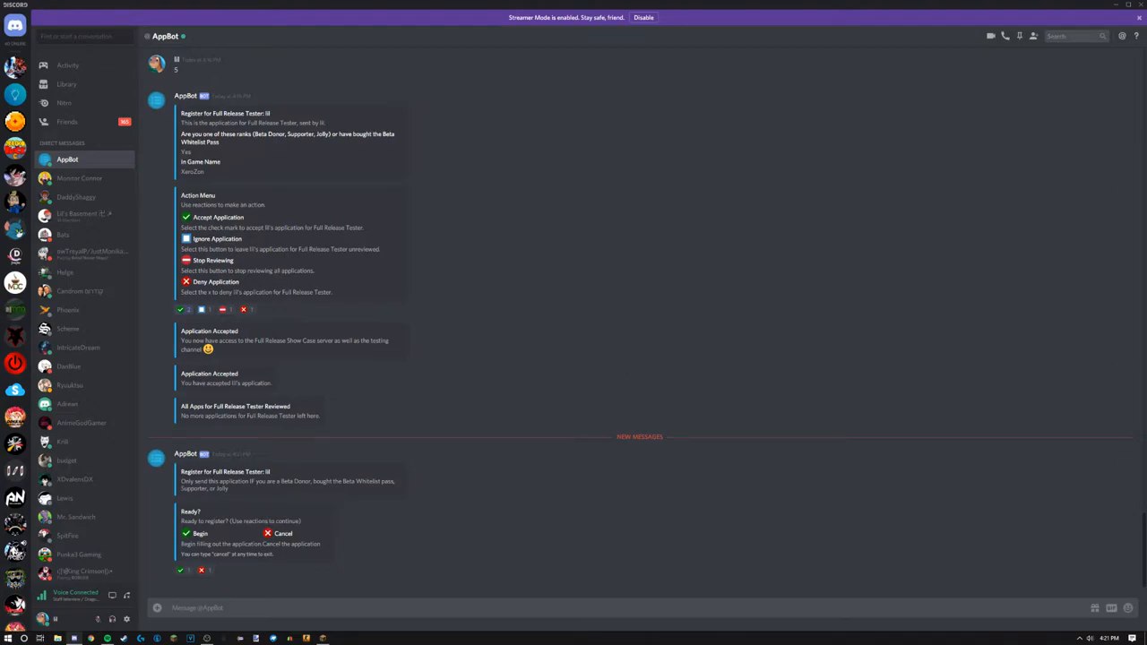
{"action": "mouse_move", "coordinate": [497, 432]}
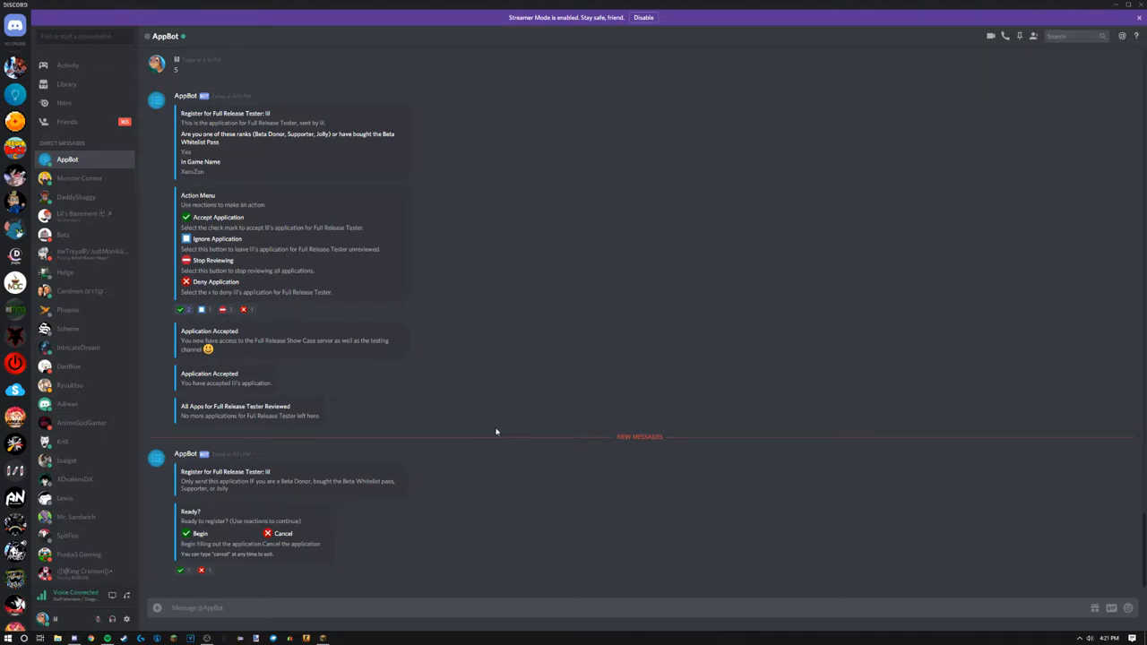
{"action": "mouse_move", "coordinate": [663, 418]}
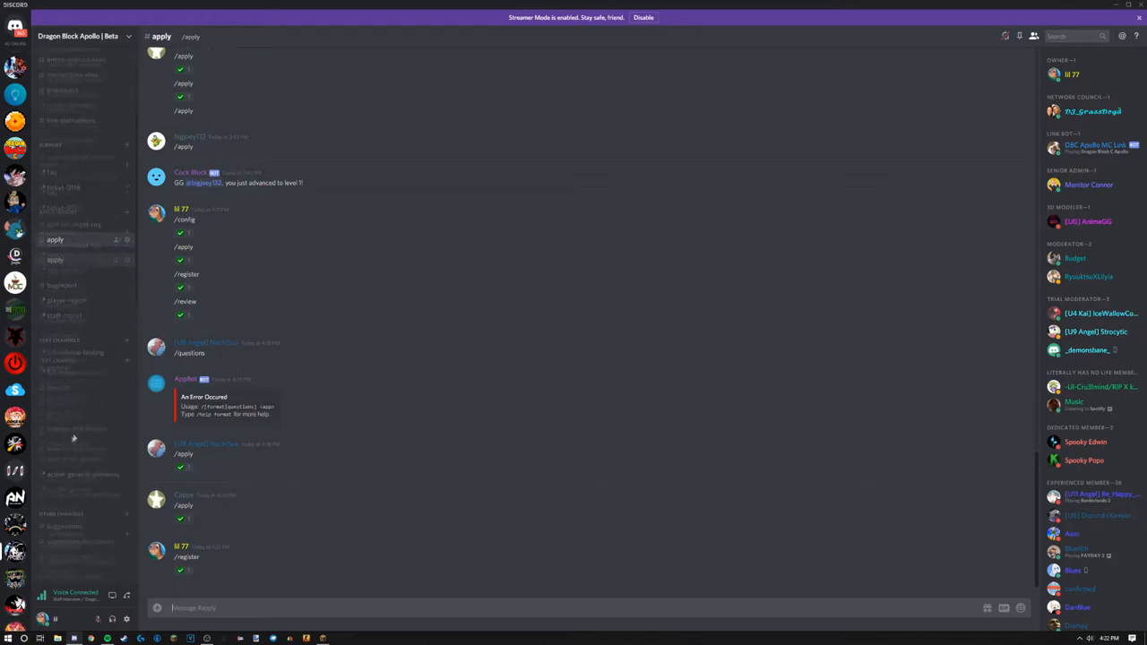
- Browse #full-release-testing and open the linked Apollo Network tweet about Full Release Testers
{"action": "left_click", "coordinate": [74, 326]}
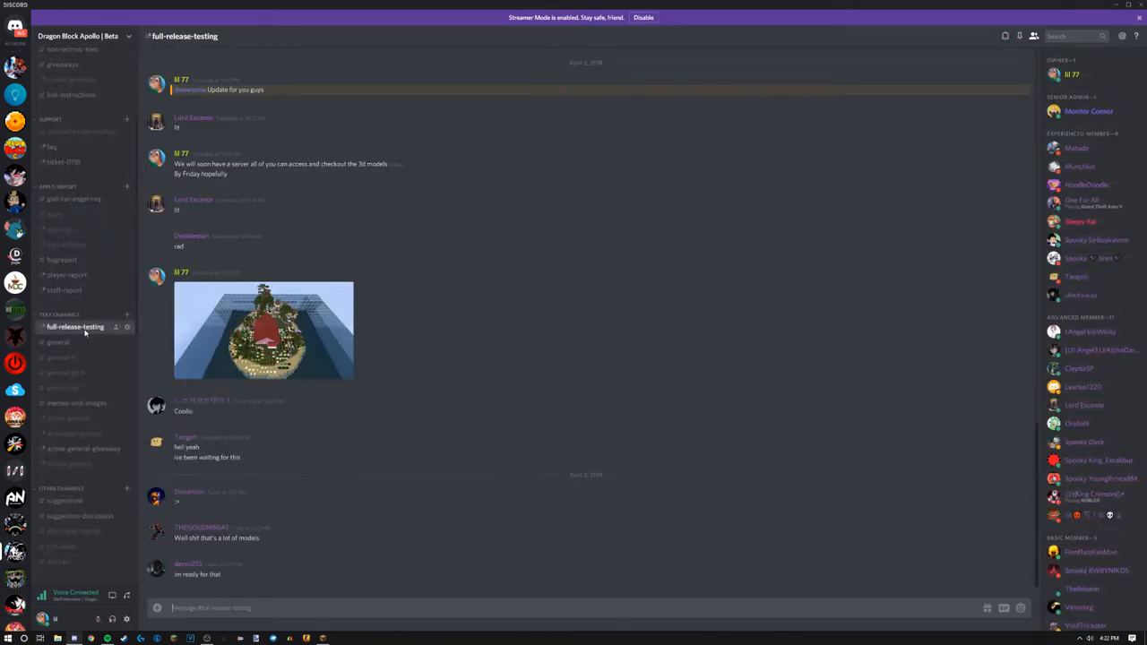
{"action": "scroll", "scroll_direction": "up", "scroll_amount": 3}
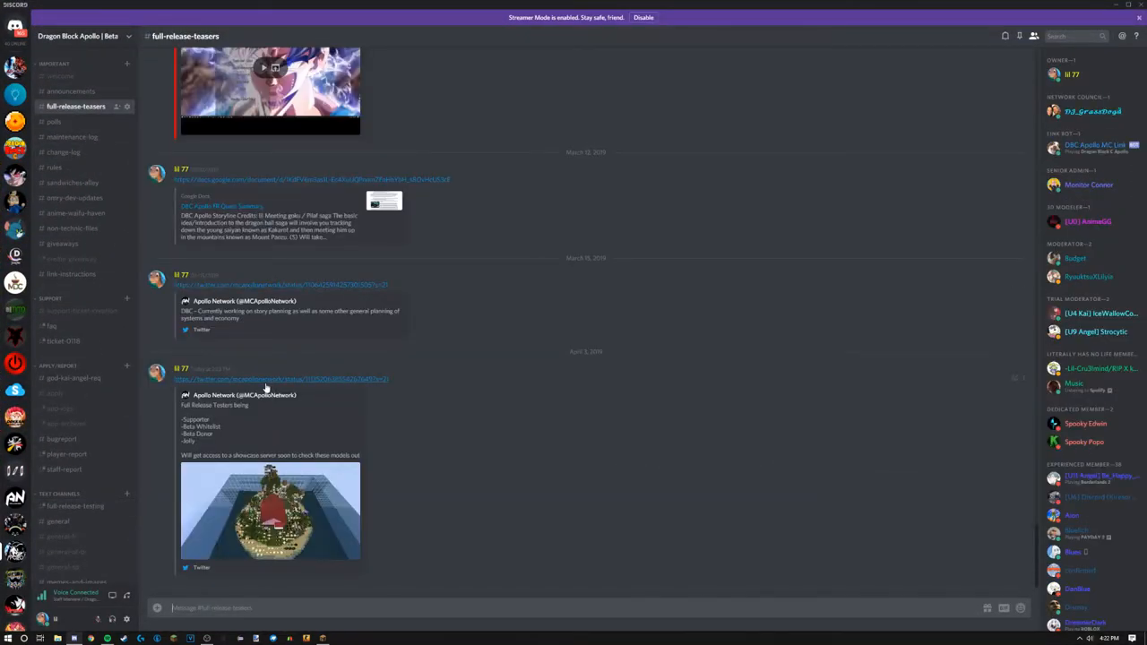
{"action": "left_click", "coordinate": [281, 378]}
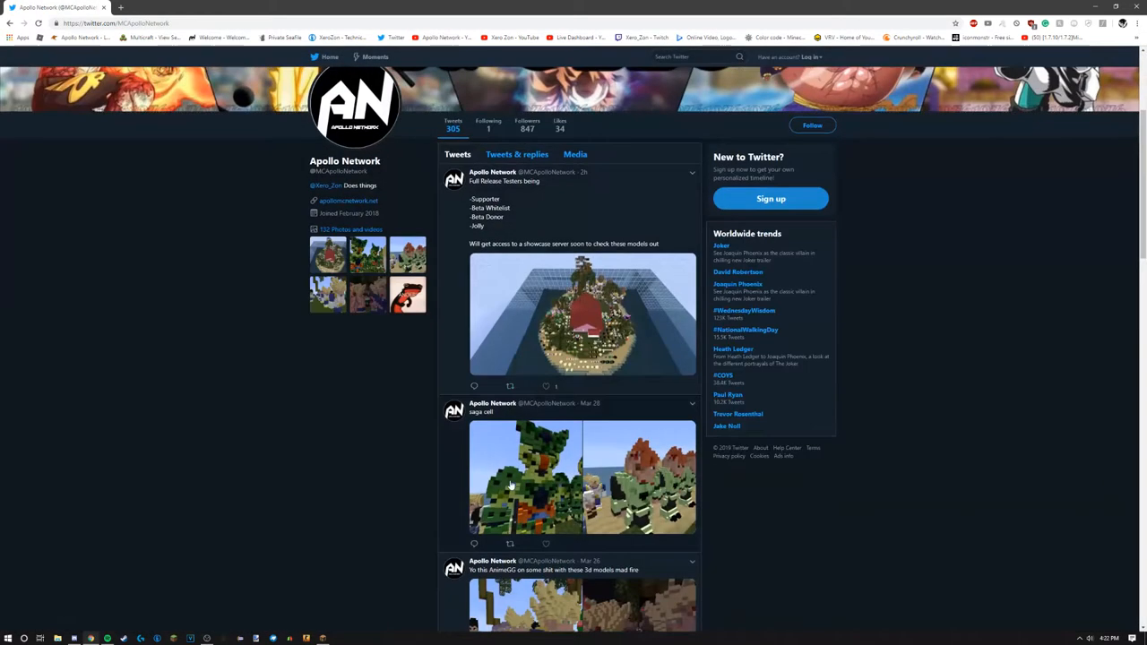
- Scroll the Apollo Network Twitter profile's Full Release Testers tweet, then return to Discord
{"action": "scroll", "scroll_direction": "down", "scroll_amount": 3}
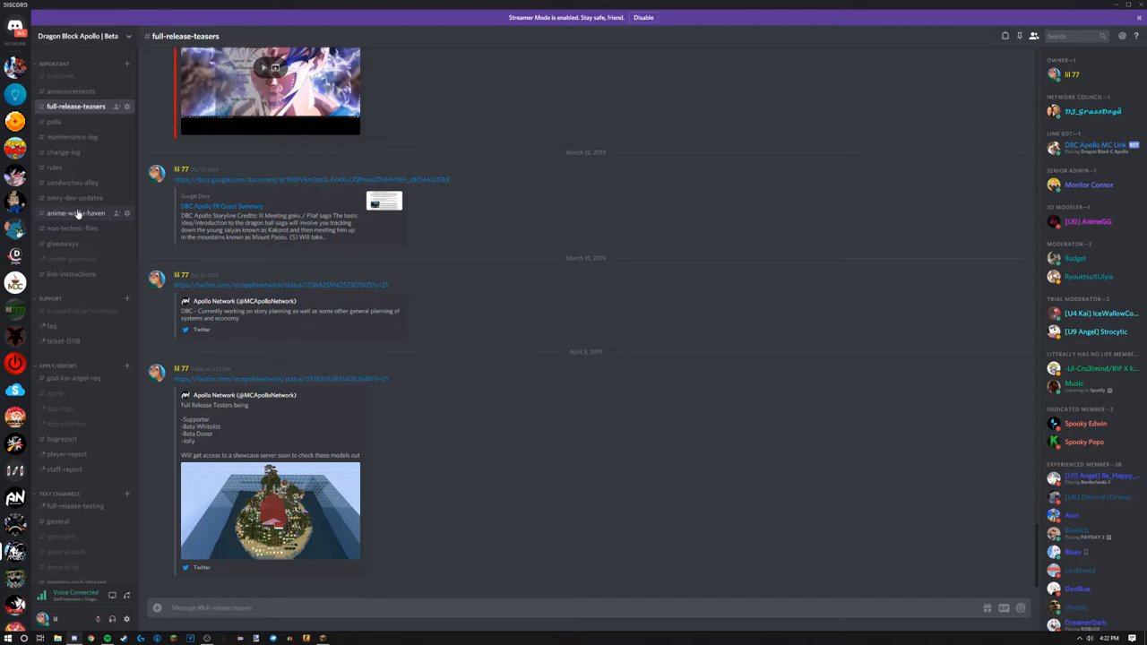
- Scroll #anime-waifu-haven's model screenshots and enlarge the 'mighty maskkk' image of masked models
{"action": "left_click", "coordinate": [76, 212]}
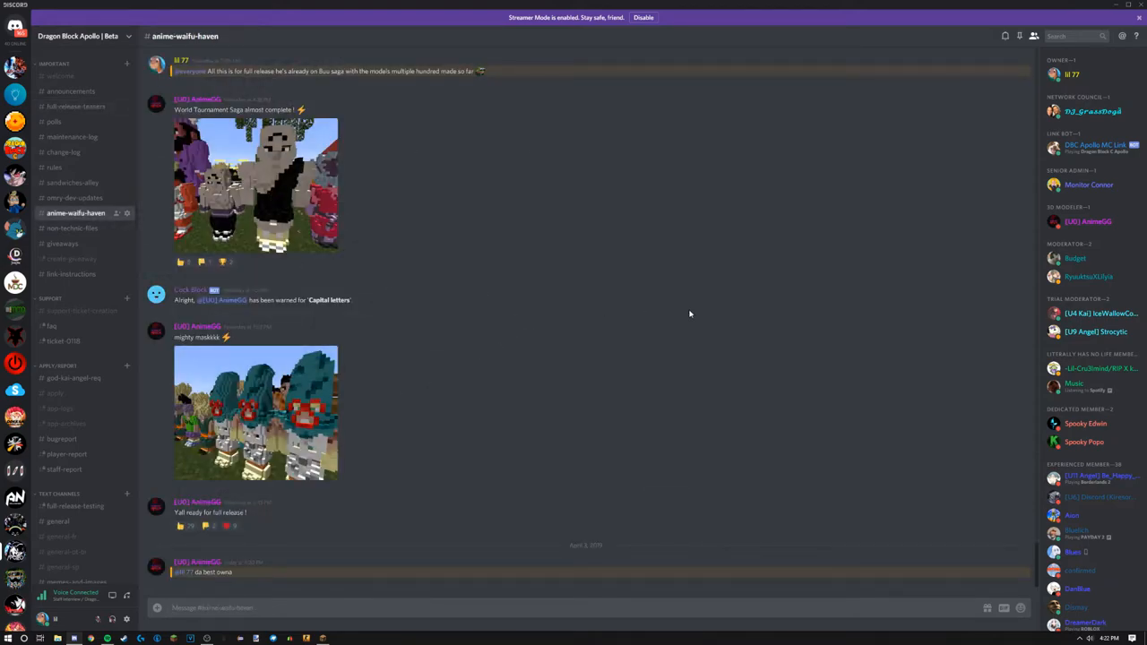
{"action": "mouse_move", "coordinate": [705, 312]}
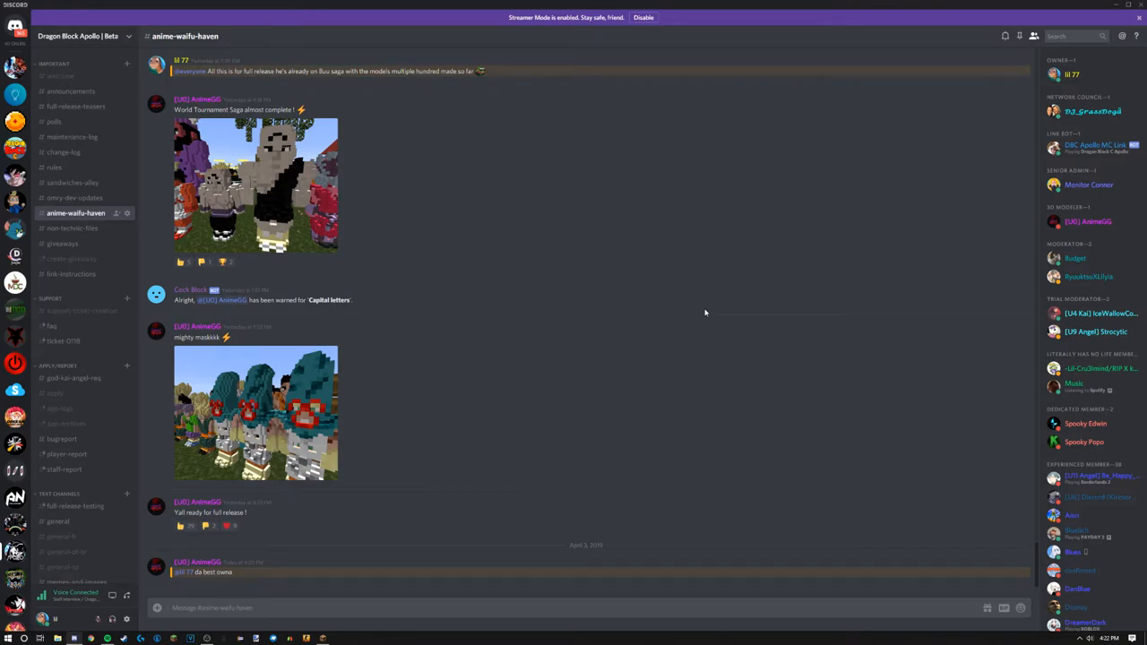
{"action": "scroll", "scroll_direction": "up", "scroll_amount": 3}
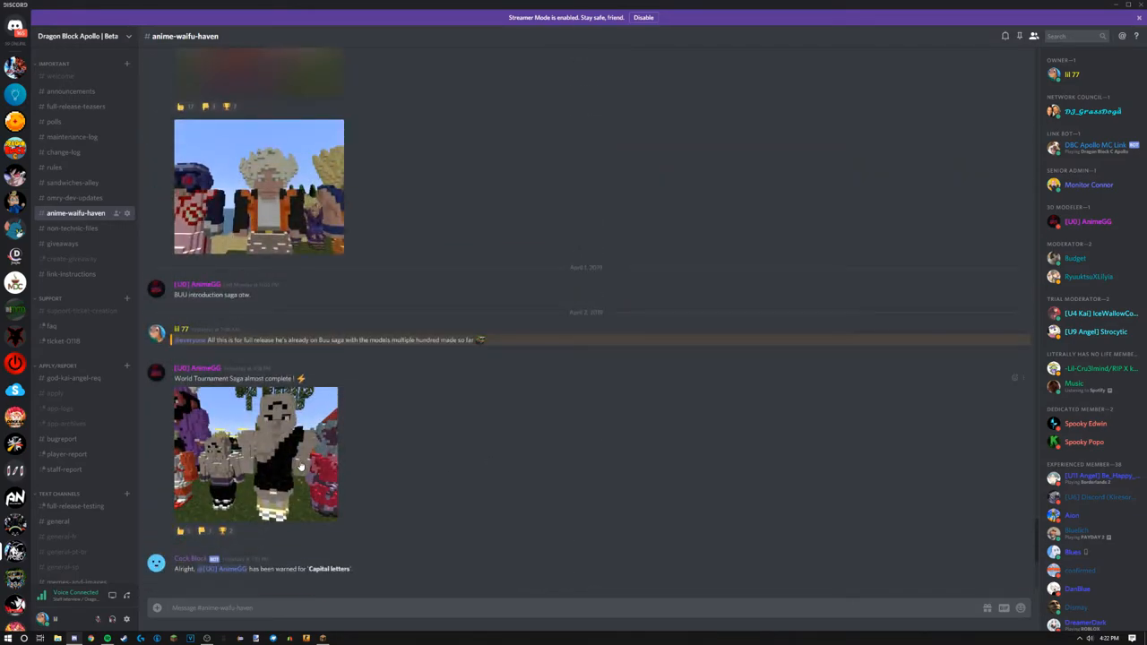
{"action": "scroll", "scroll_direction": "up", "scroll_amount": 3}
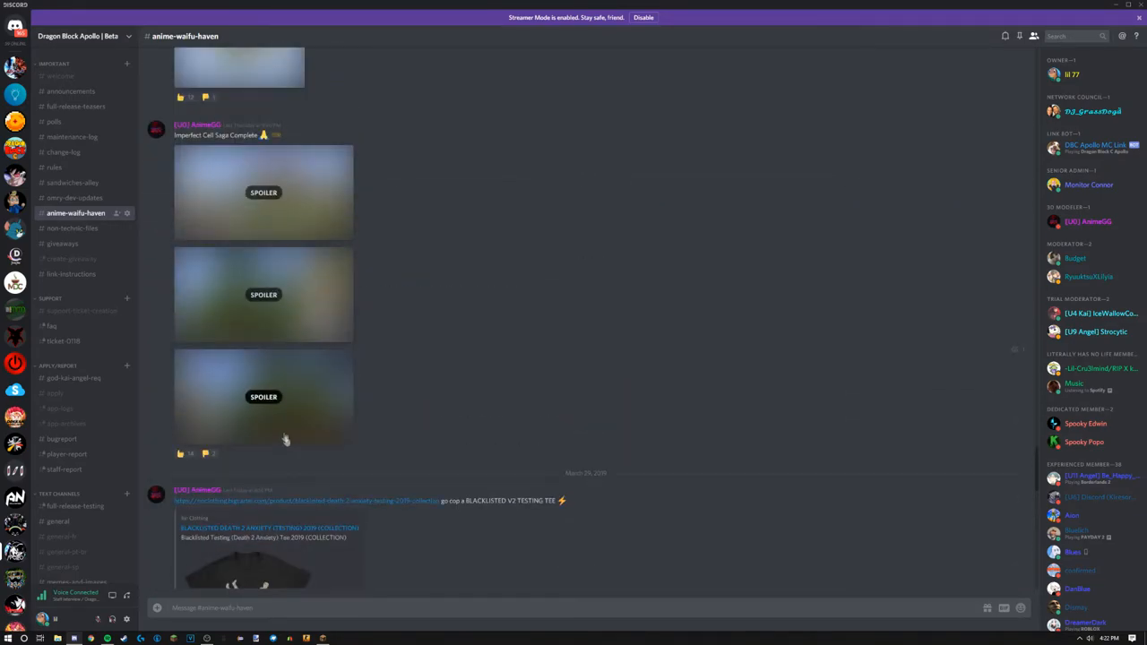
{"action": "scroll", "scroll_direction": "up", "scroll_amount": 3}
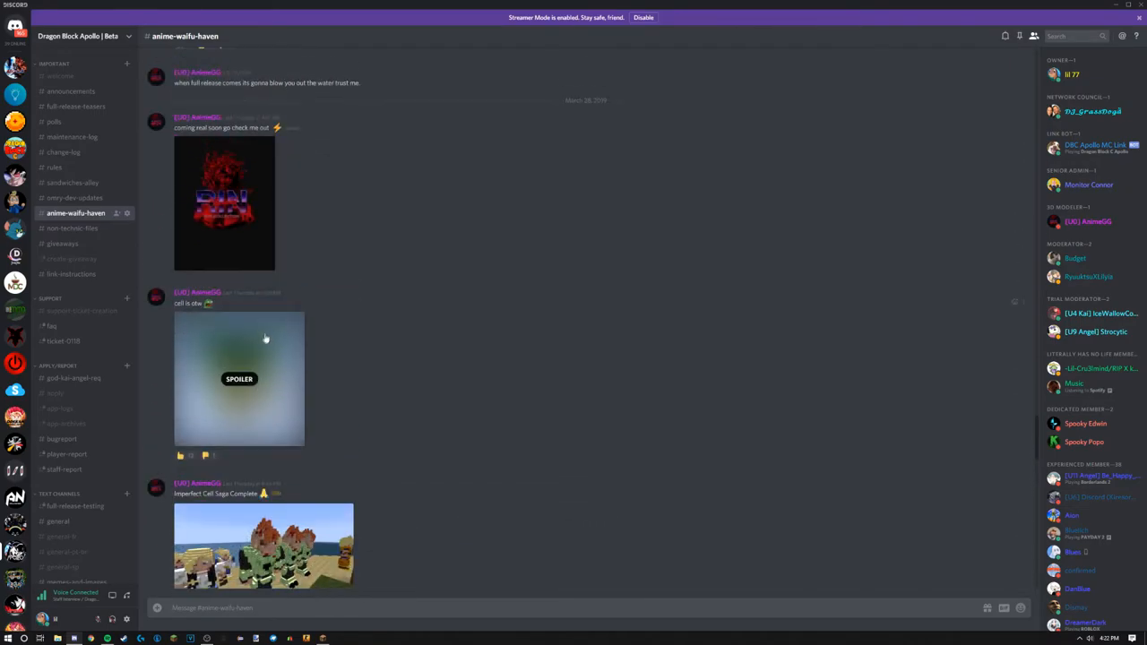
{"action": "scroll", "scroll_direction": "down", "scroll_amount": 3}
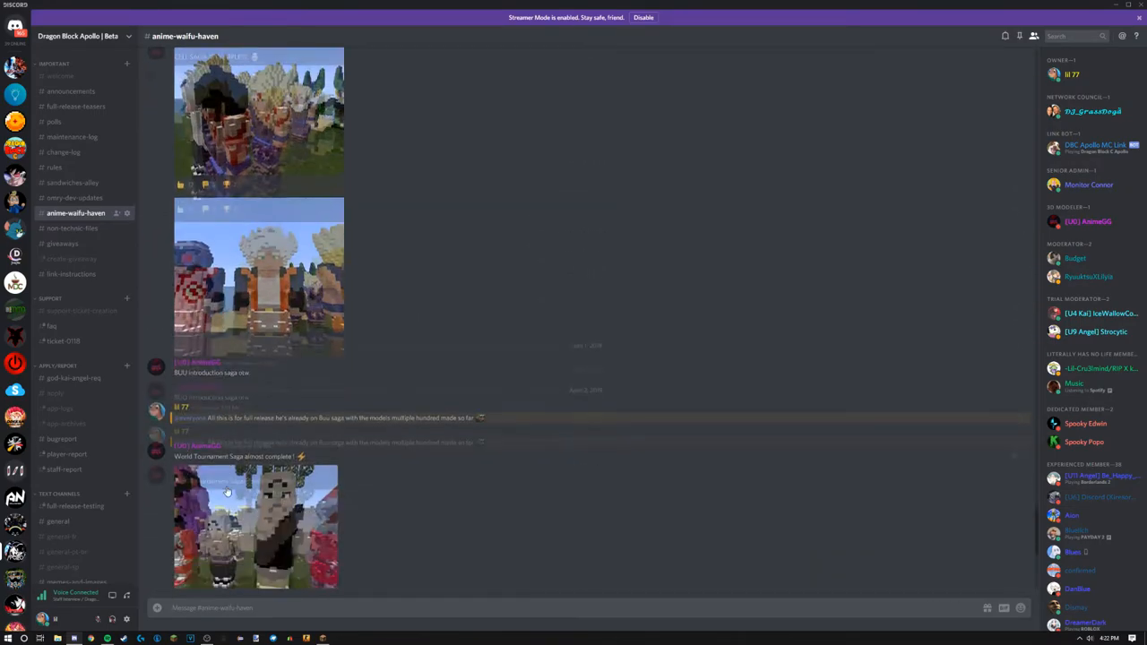
{"action": "left_click", "coordinate": [256, 526]}
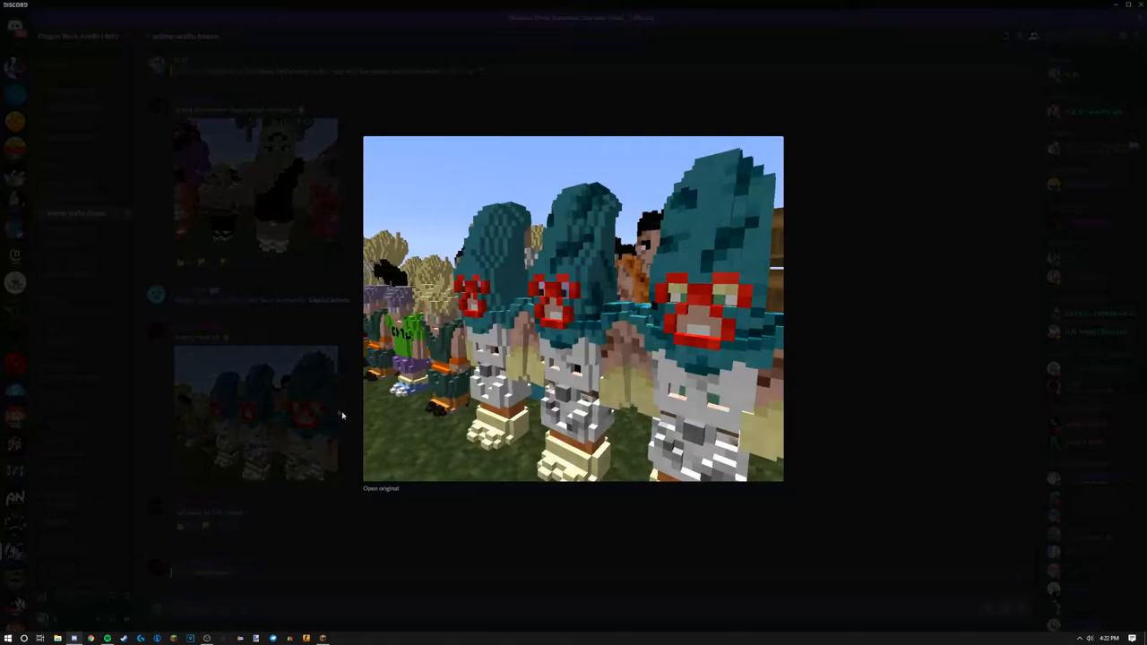
{"action": "mouse_move", "coordinate": [698, 358]}
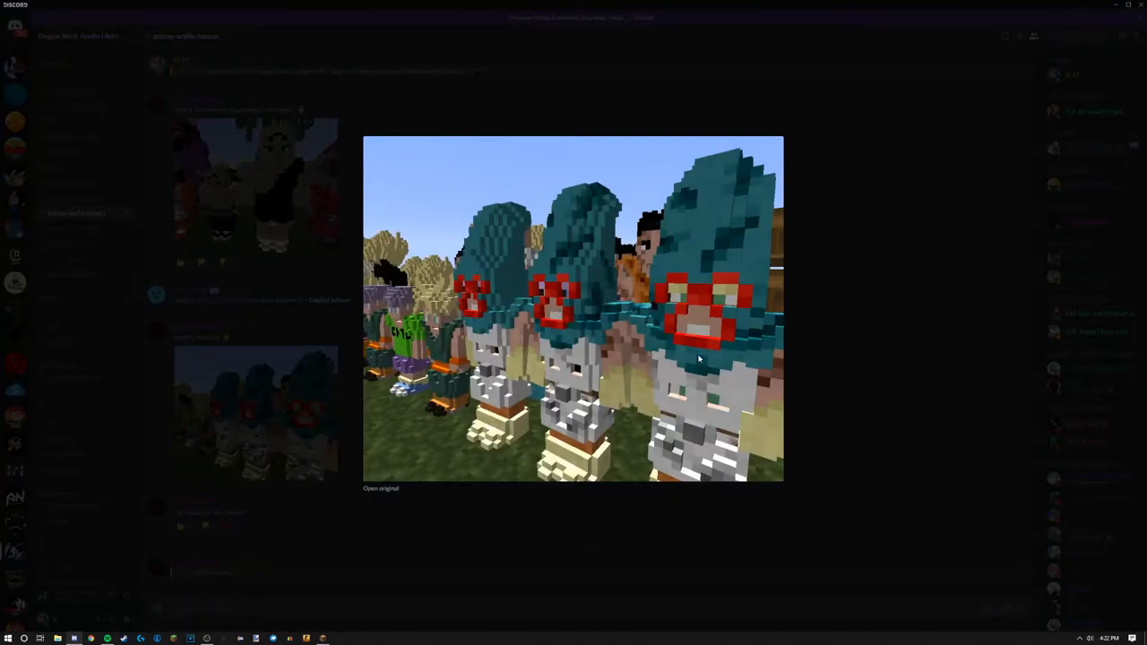
{"action": "mouse_move", "coordinate": [890, 281]}
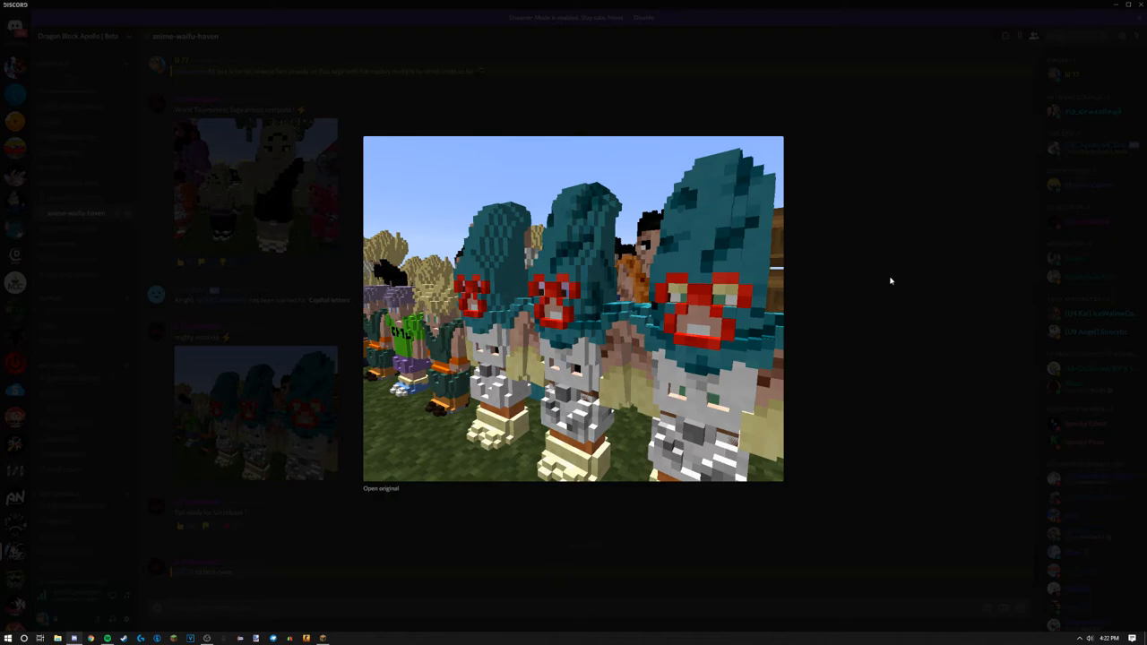
{"action": "mouse_move", "coordinate": [876, 267]}
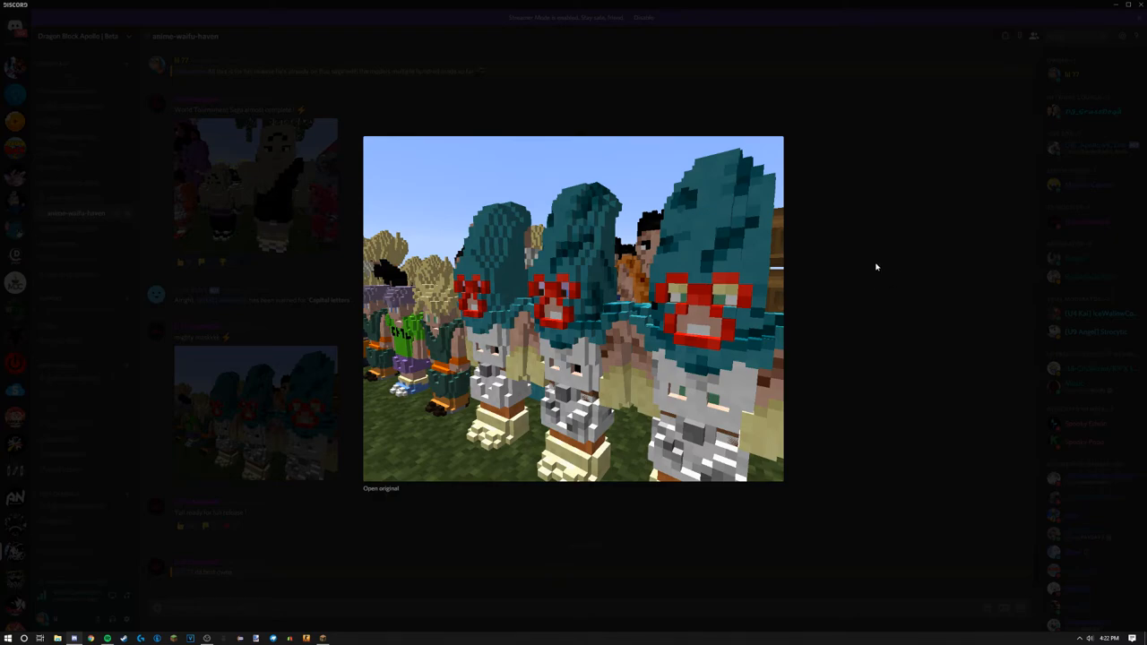
{"action": "mouse_move", "coordinate": [815, 361]}
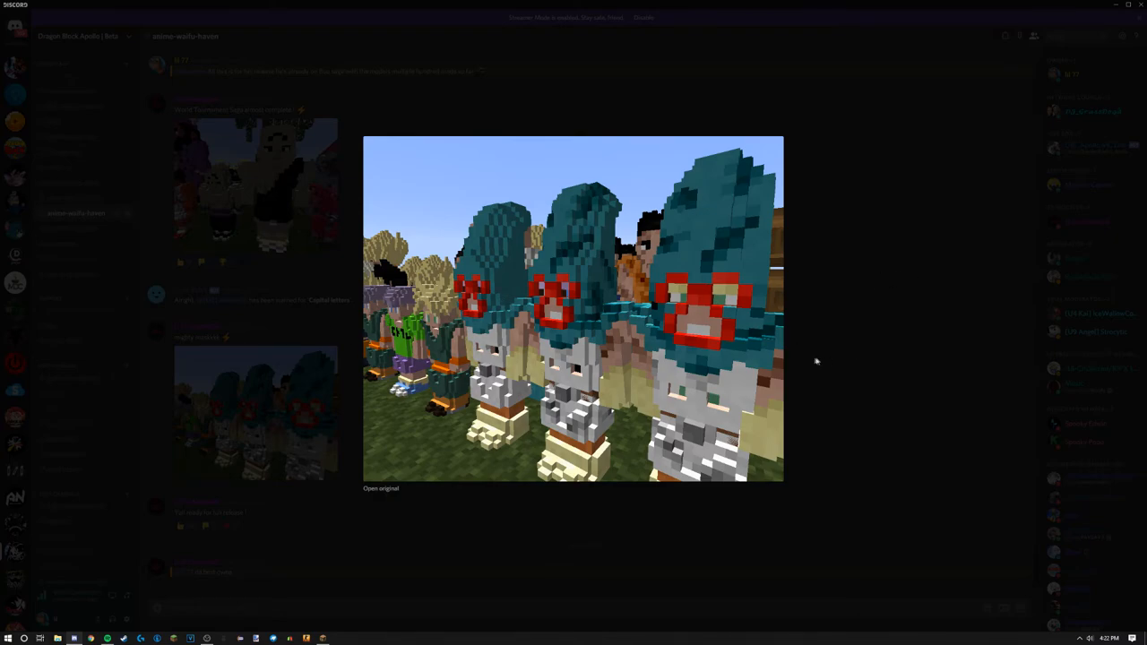